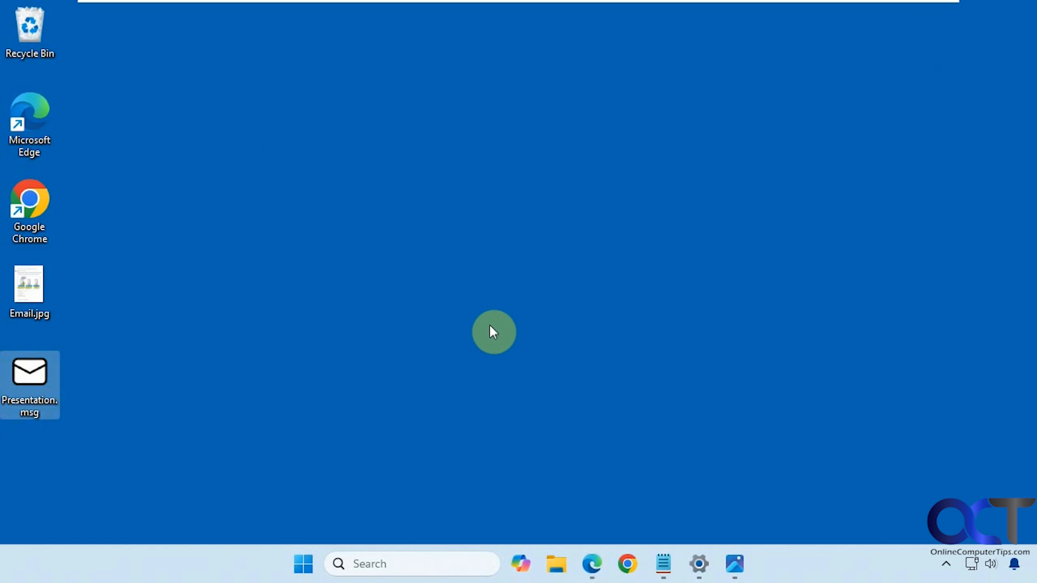
pyautogui.moveTo(473, 352)
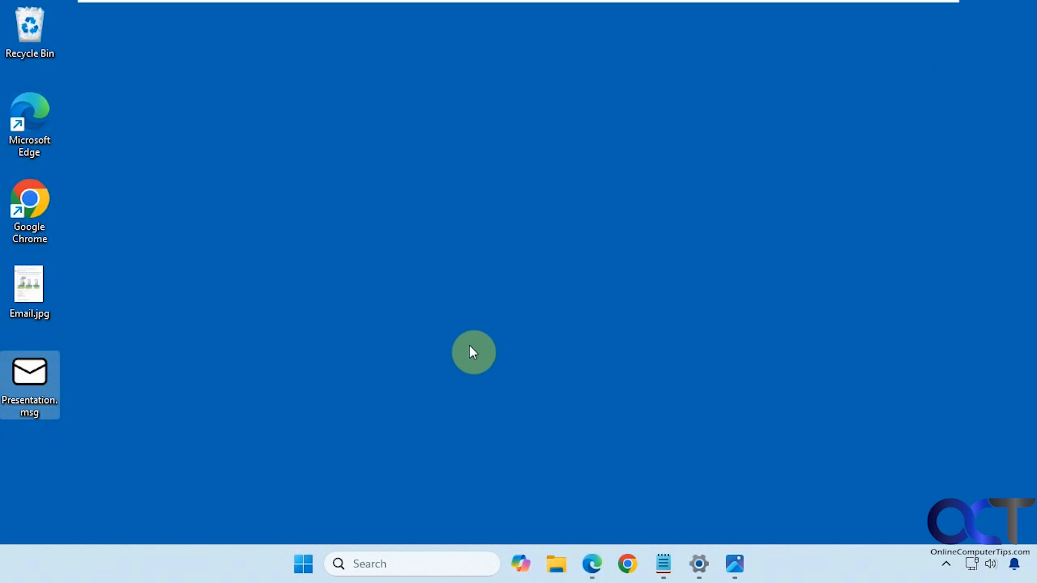
pyautogui.moveTo(428, 335)
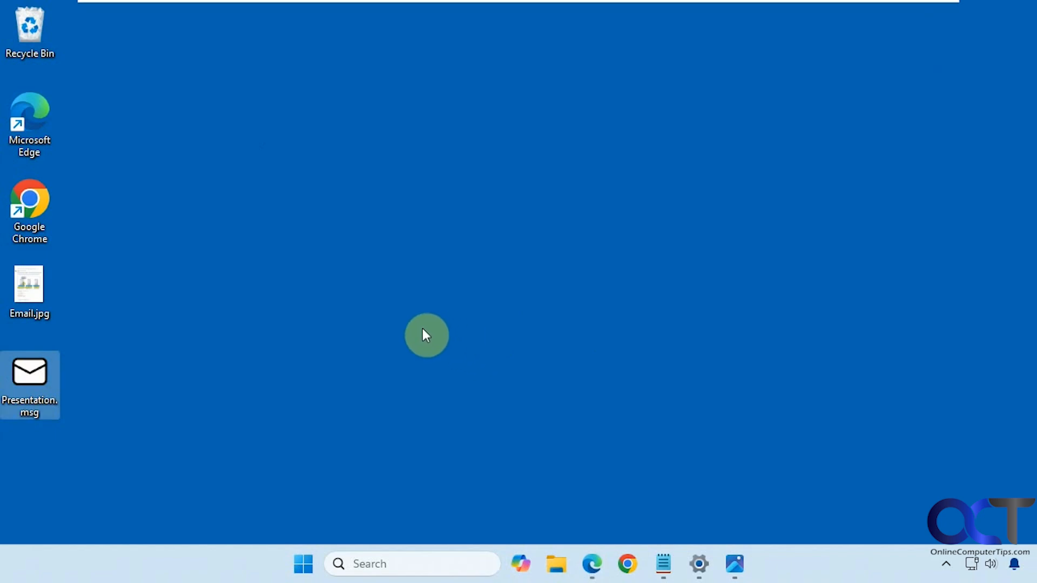
pyautogui.moveTo(315, 305)
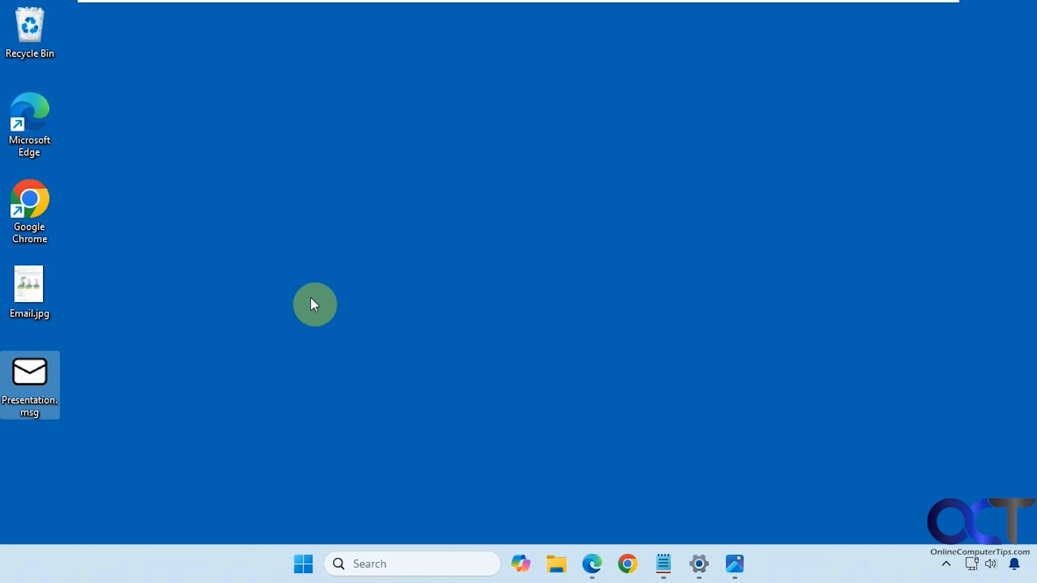
pyautogui.moveTo(829, 574)
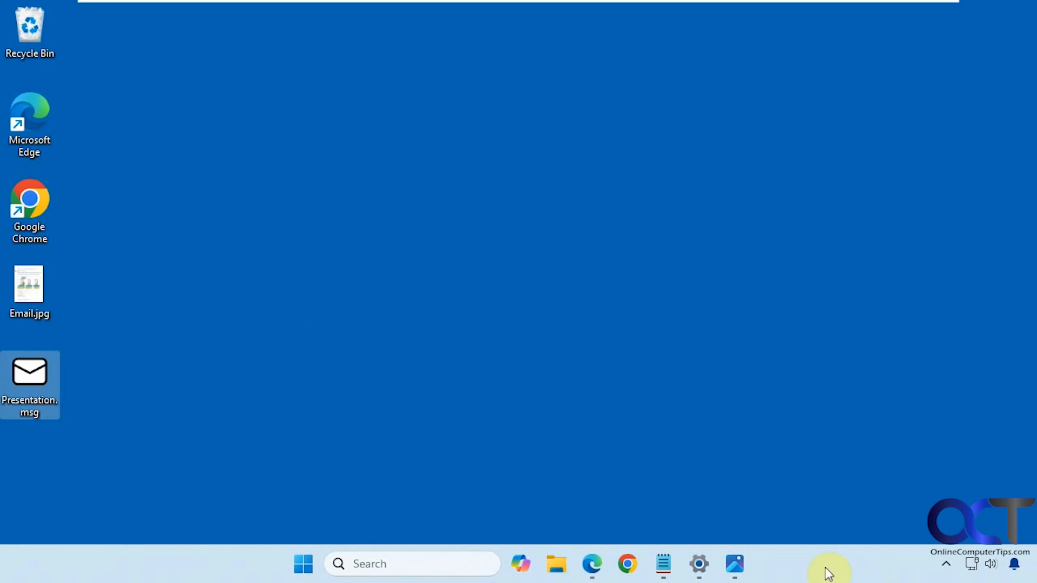
# Preview the Email.jpg screenshot of the email, then close it.
pyautogui.doubleClick(29, 283)
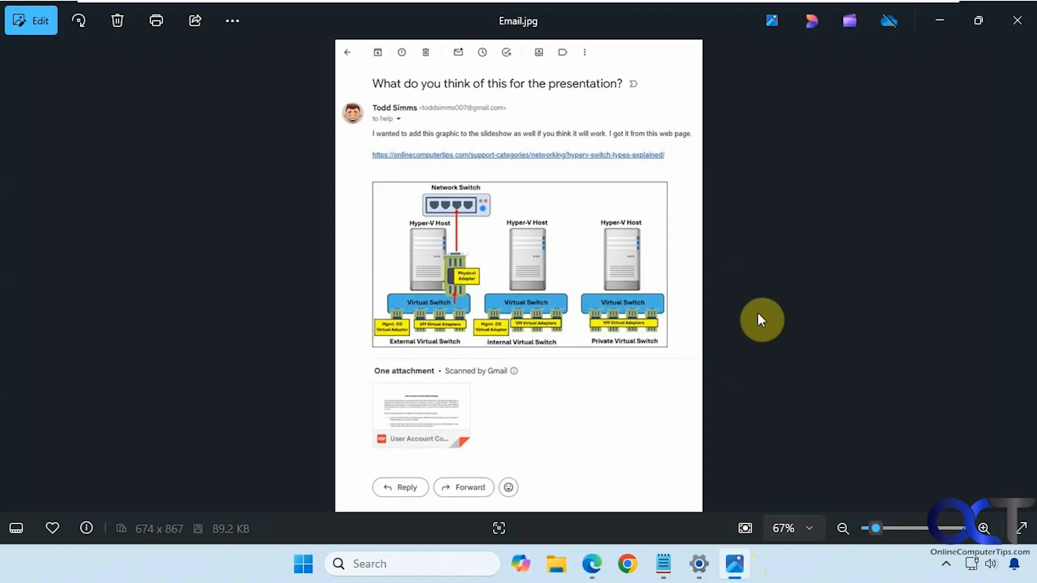
pyautogui.moveTo(410, 164)
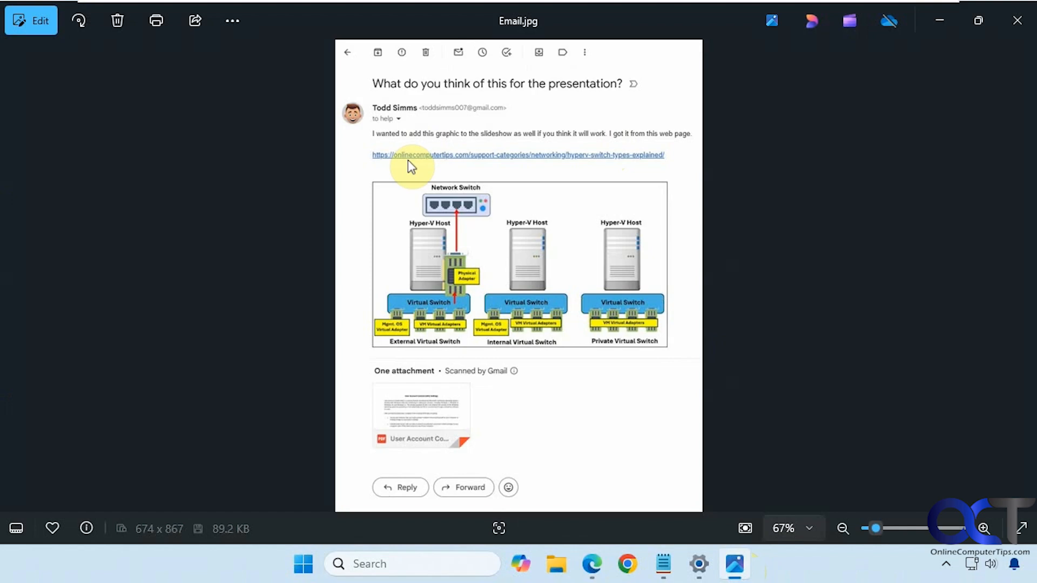
pyautogui.moveTo(559, 322)
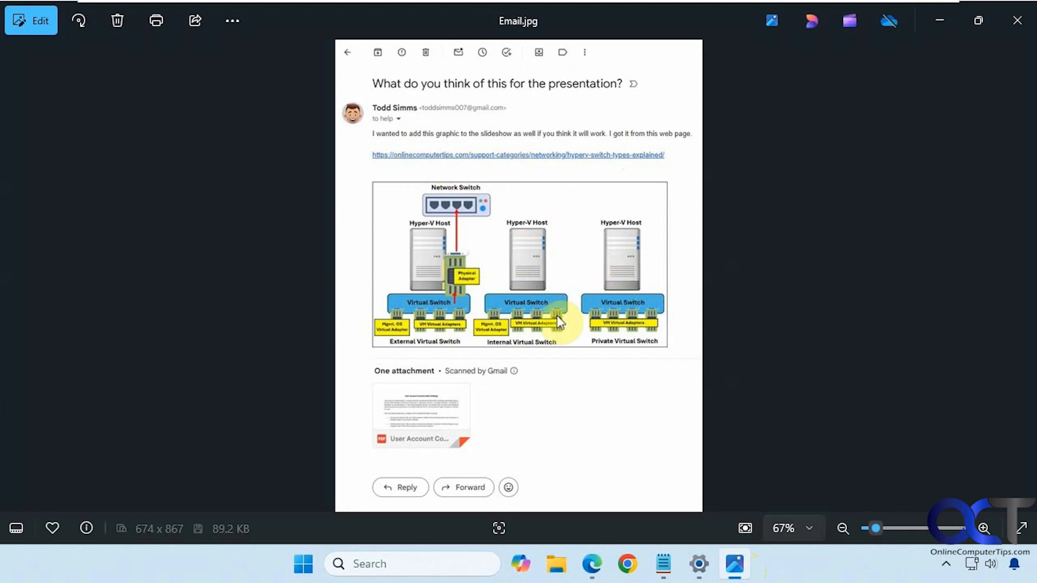
pyautogui.moveTo(423, 423)
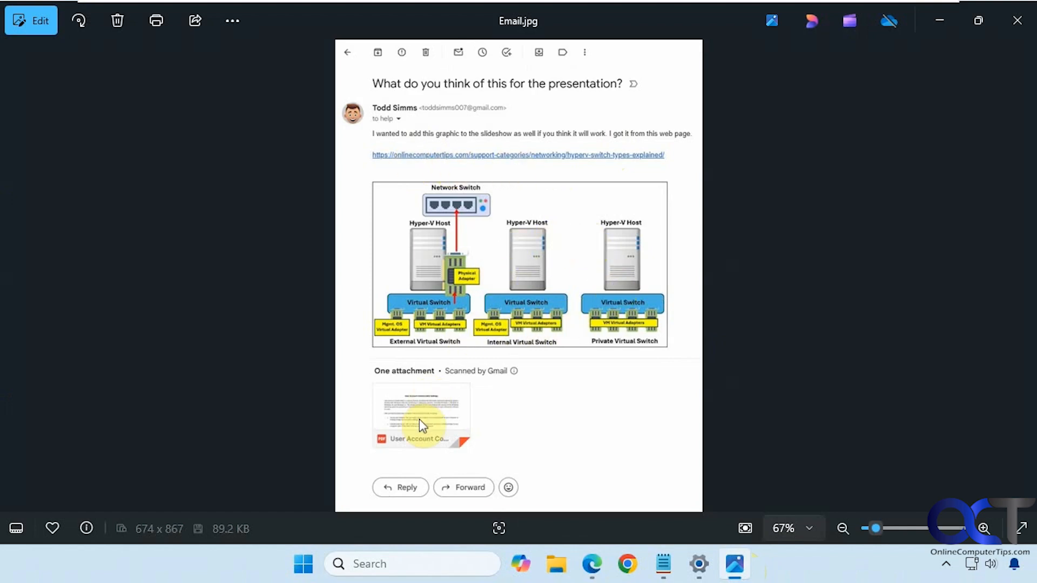
pyautogui.click(1017, 20)
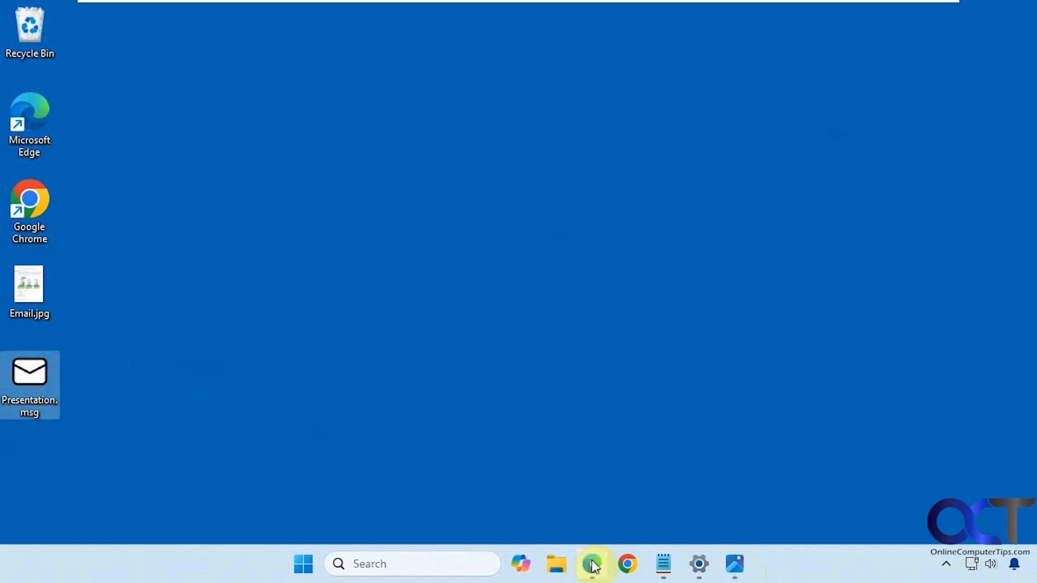
# Bring up the .msg viewer site in Edge and pick Presentation.msg from the Desktop.
pyautogui.click(592, 564)
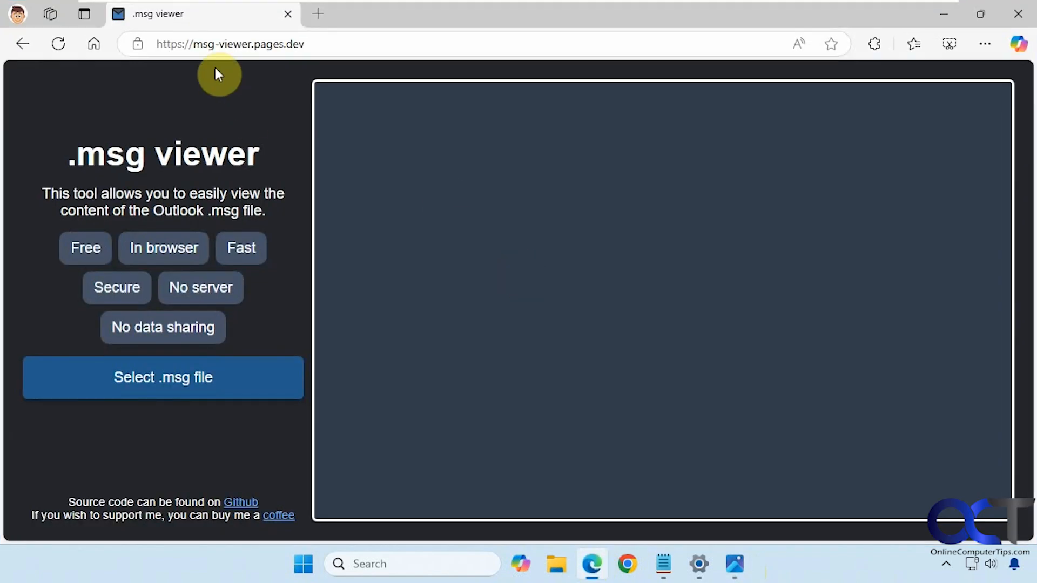
pyautogui.moveTo(334, 60)
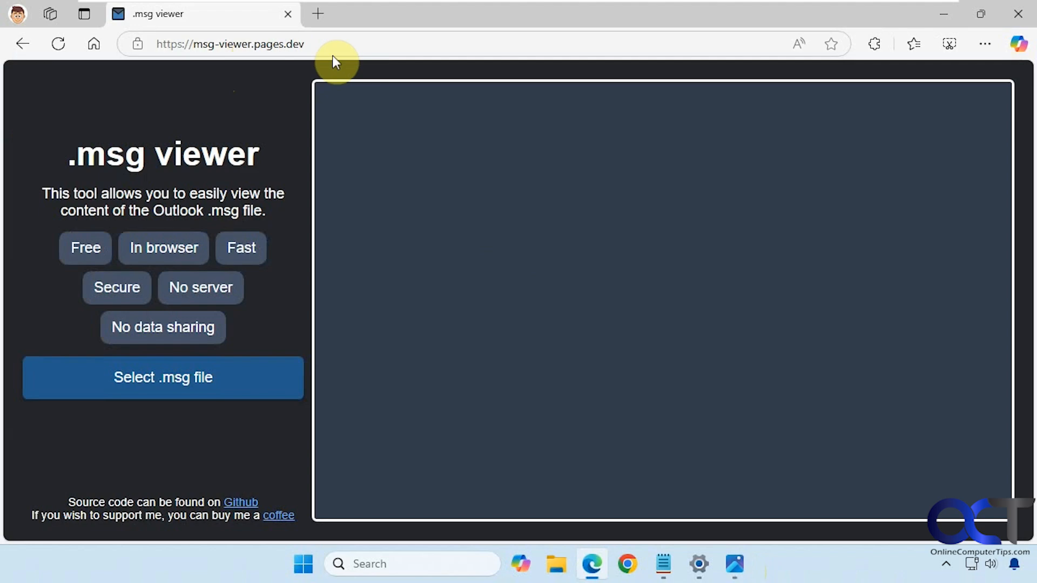
pyautogui.moveTo(259, 208)
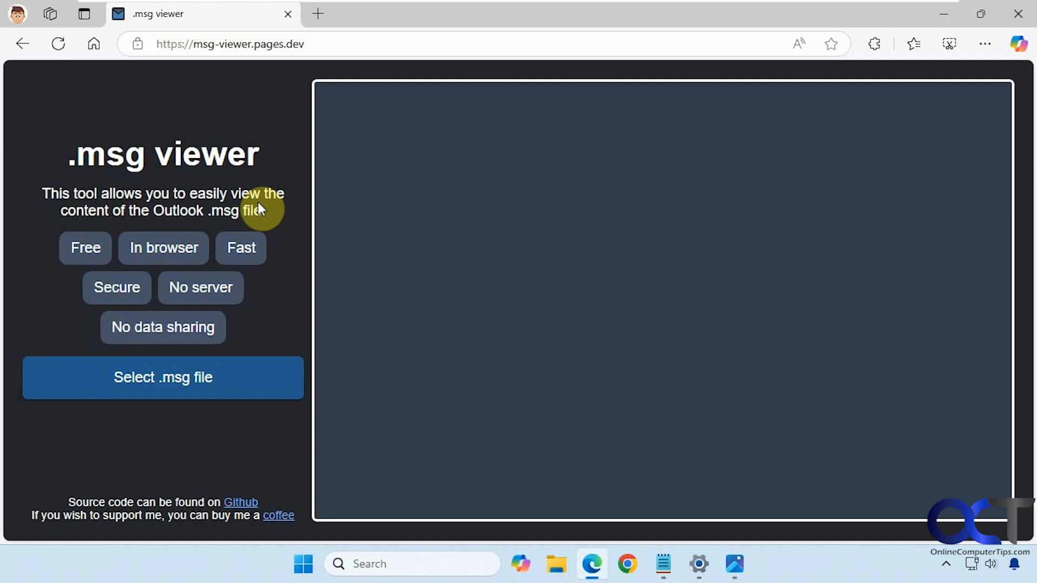
pyautogui.moveTo(361, 349)
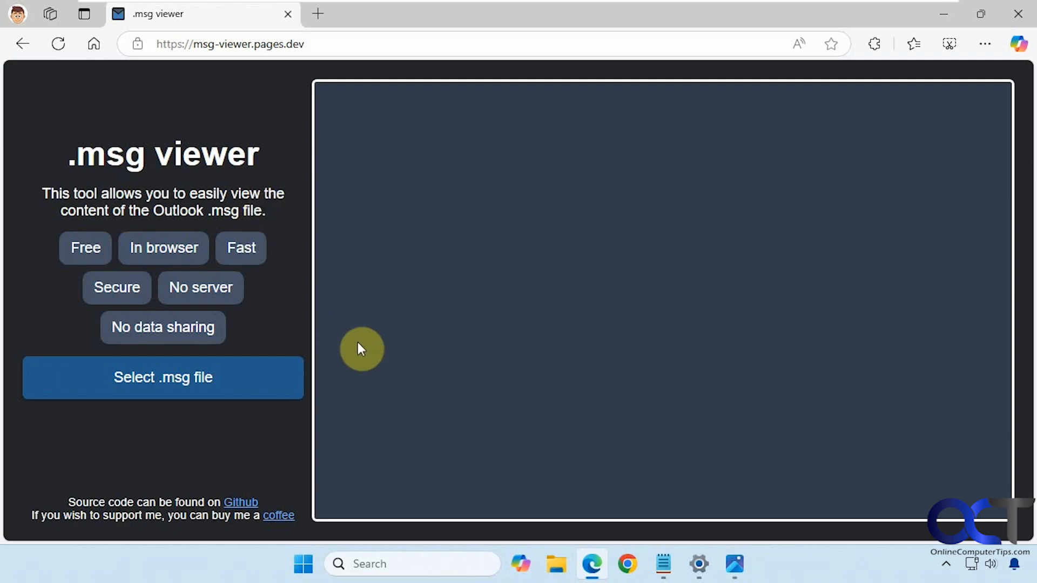
pyautogui.moveTo(357, 347)
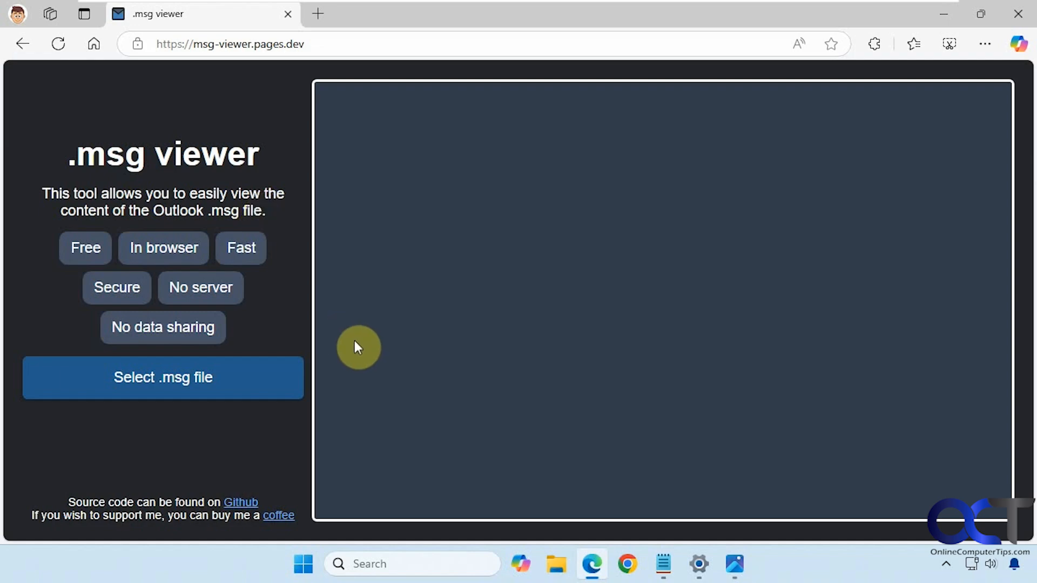
pyautogui.moveTo(370, 358)
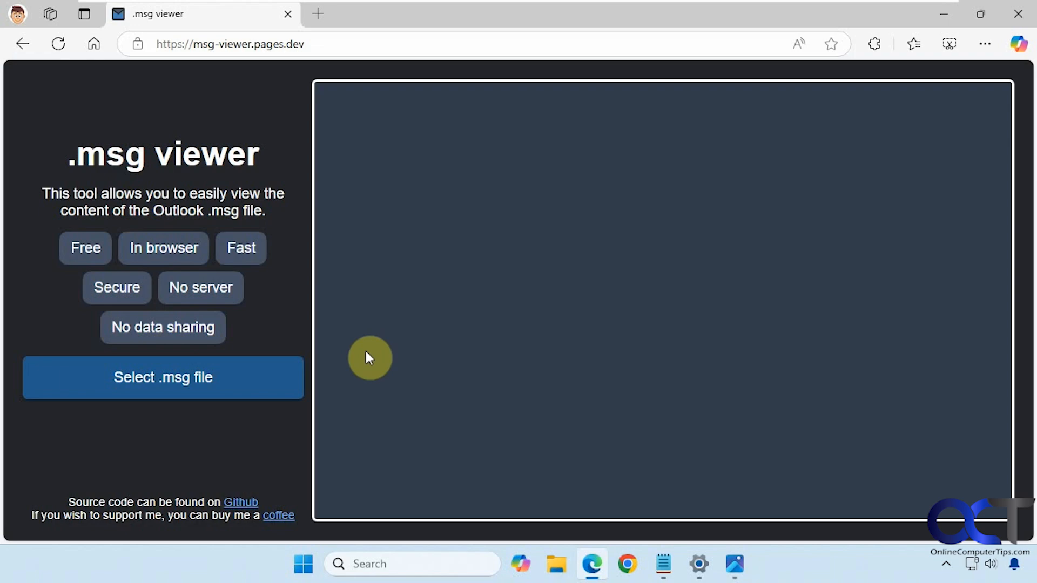
pyautogui.moveTo(185, 377)
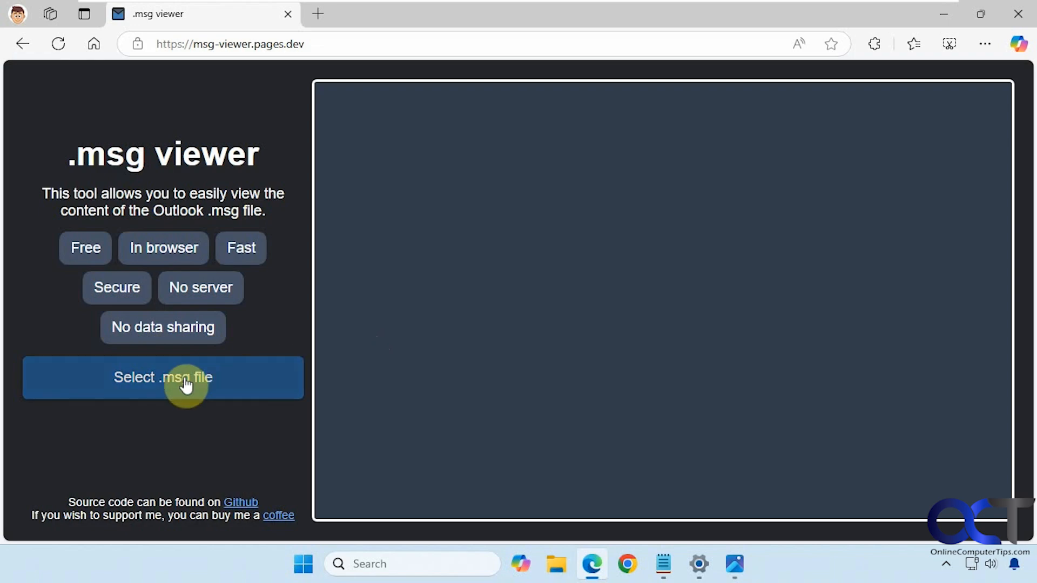
pyautogui.click(163, 377)
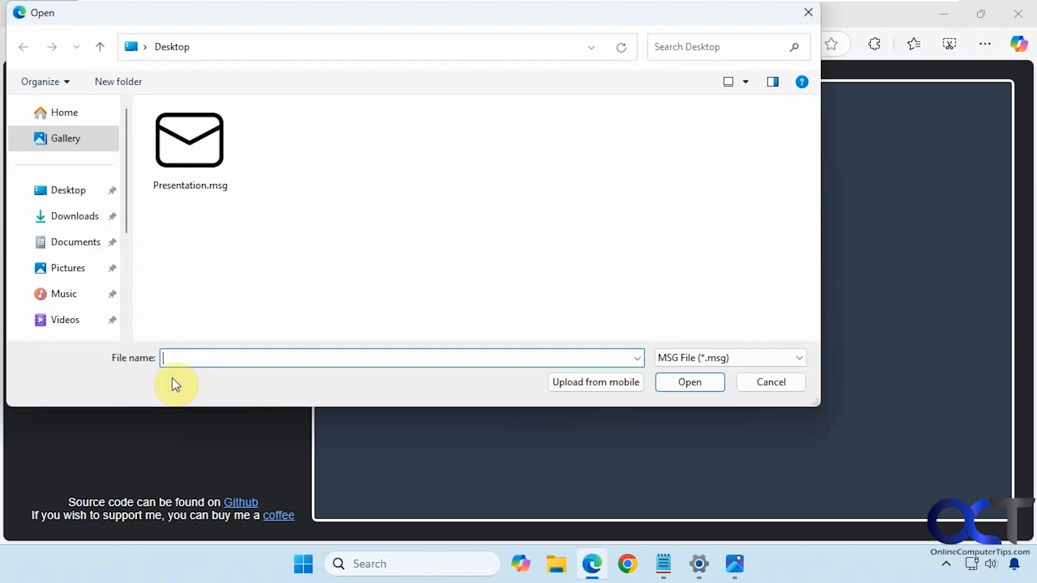
pyautogui.click(190, 140)
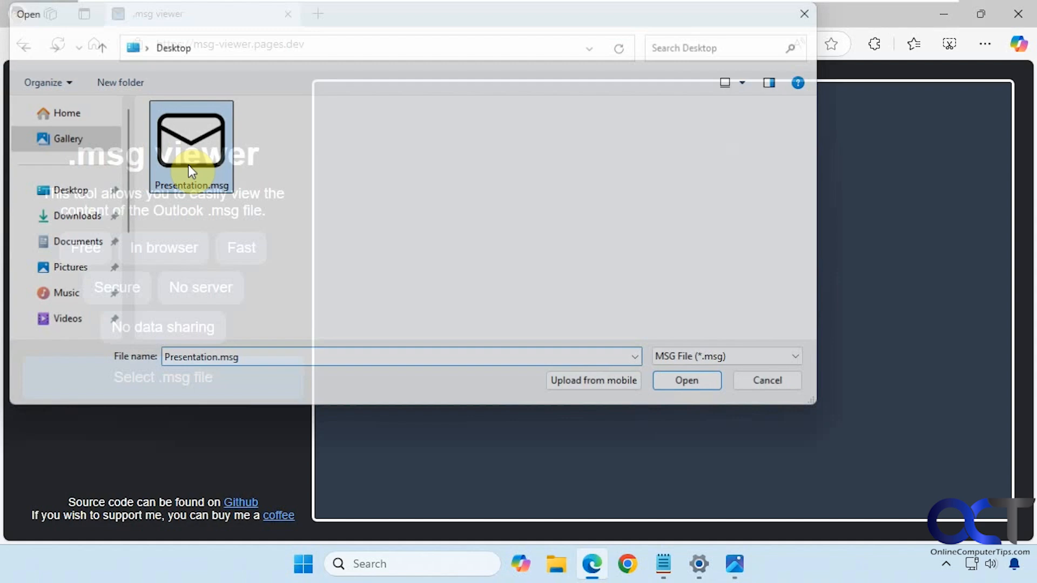
pyautogui.click(686, 380)
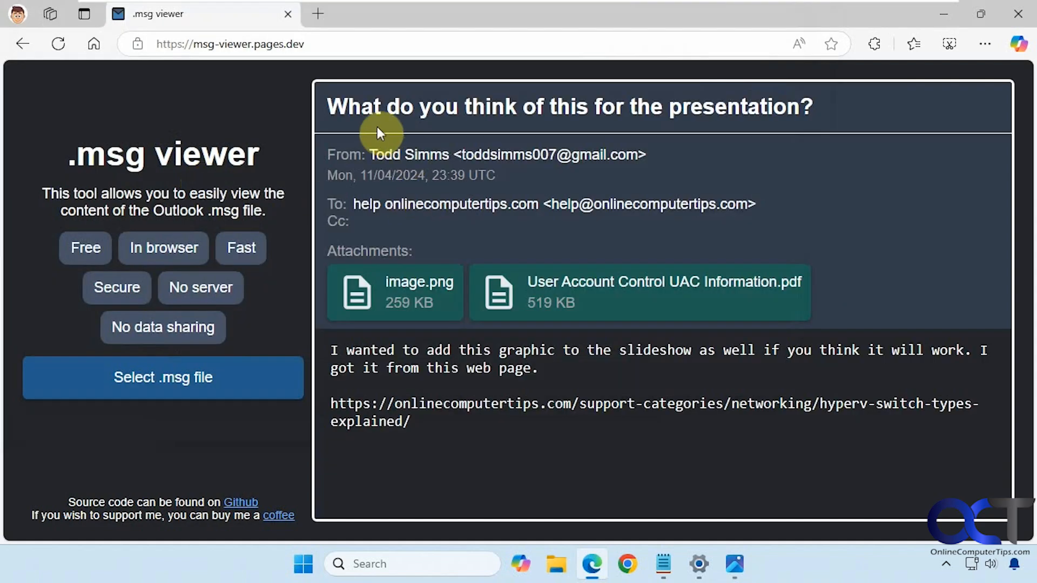
pyautogui.moveTo(331, 159)
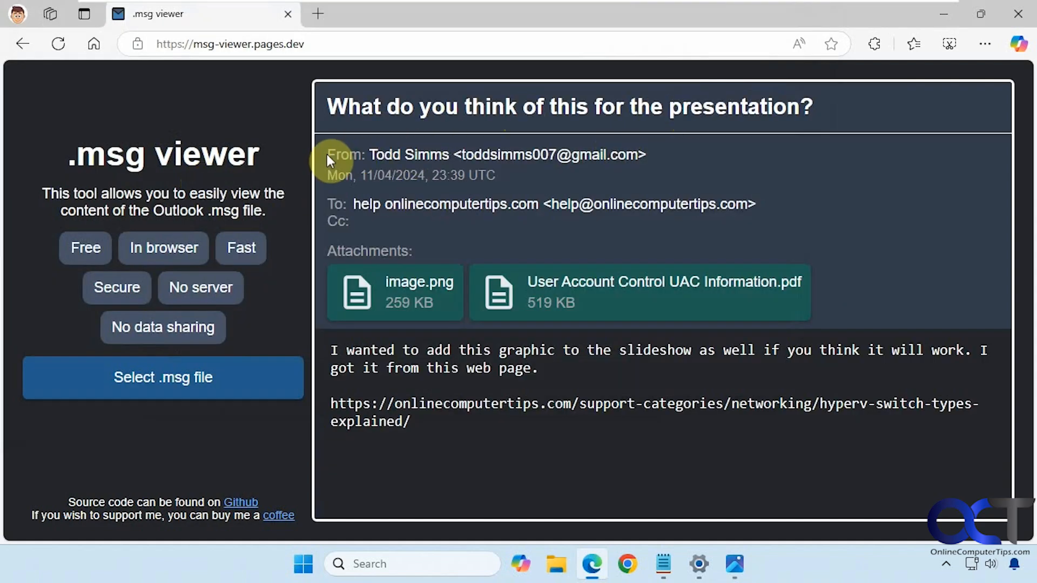
pyautogui.moveTo(395, 232)
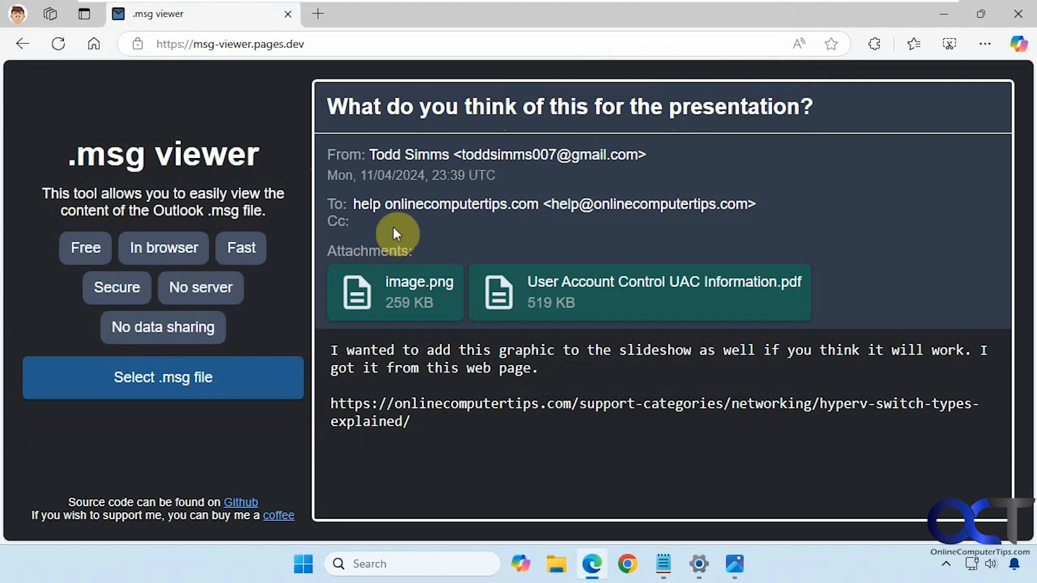
pyautogui.moveTo(369, 363)
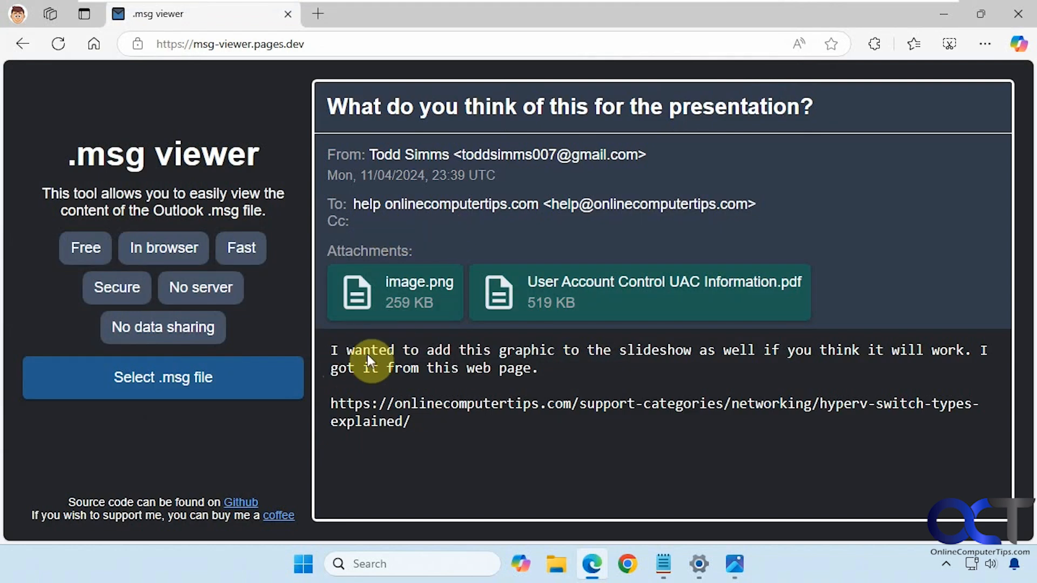
pyautogui.moveTo(407, 422)
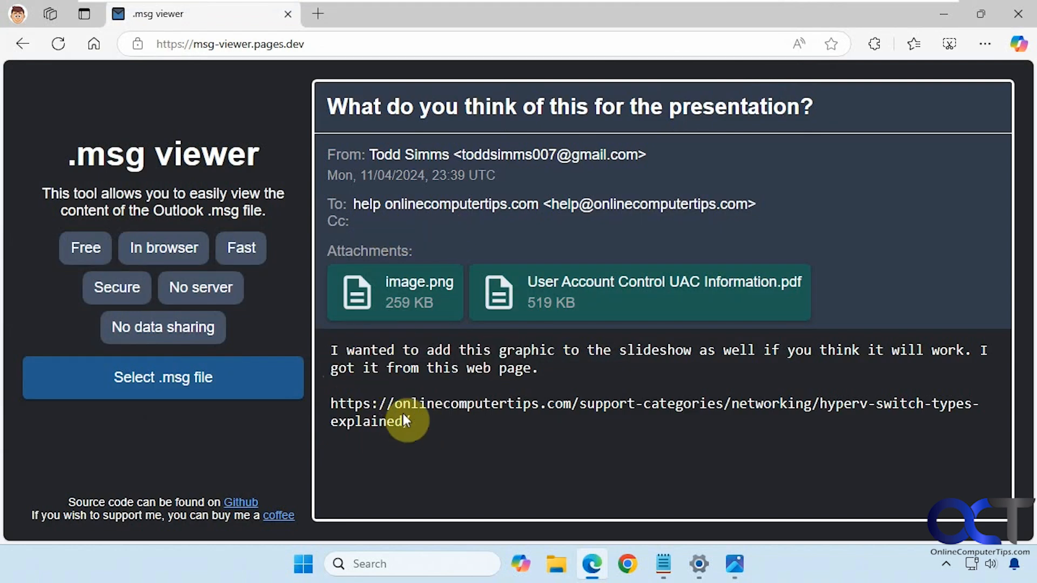
pyautogui.moveTo(402, 318)
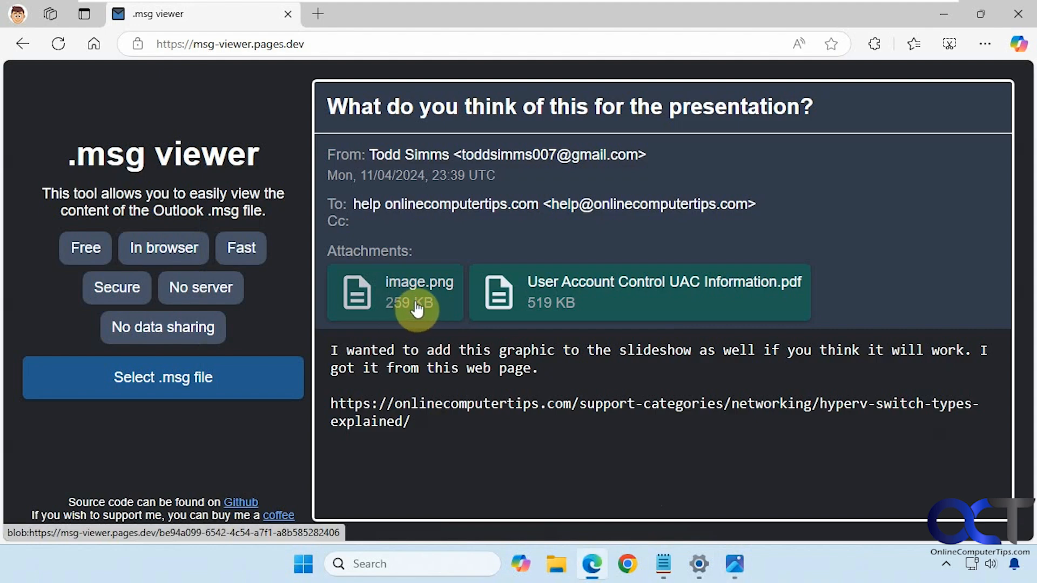
pyautogui.click(394, 293)
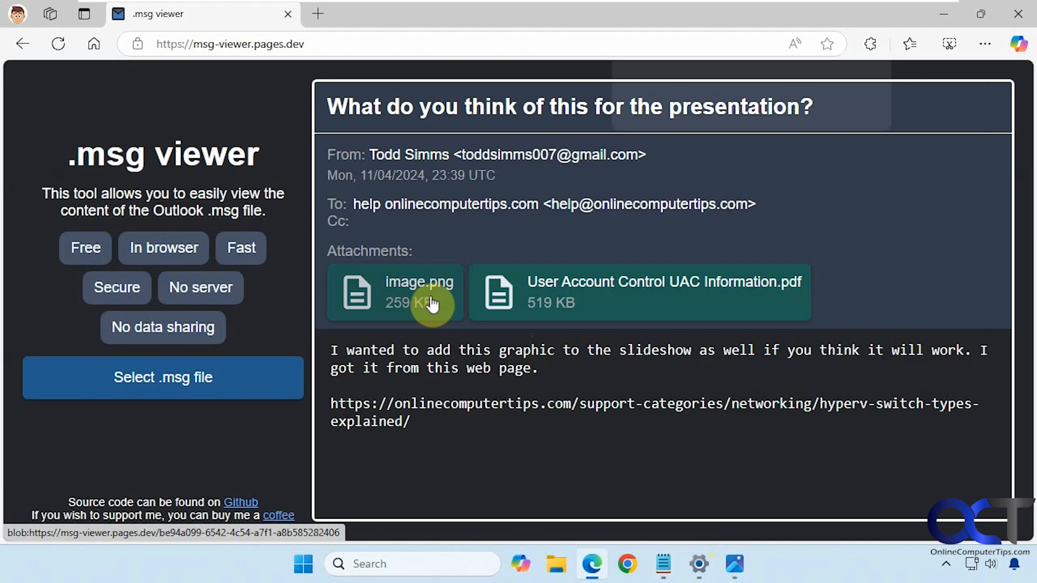
pyautogui.click(395, 293)
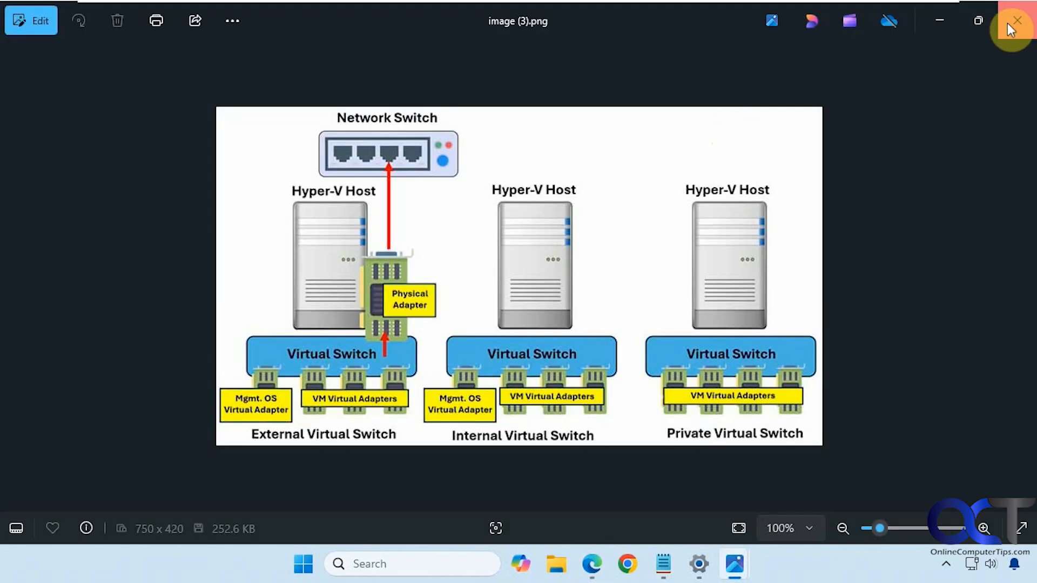
pyautogui.click(1018, 21)
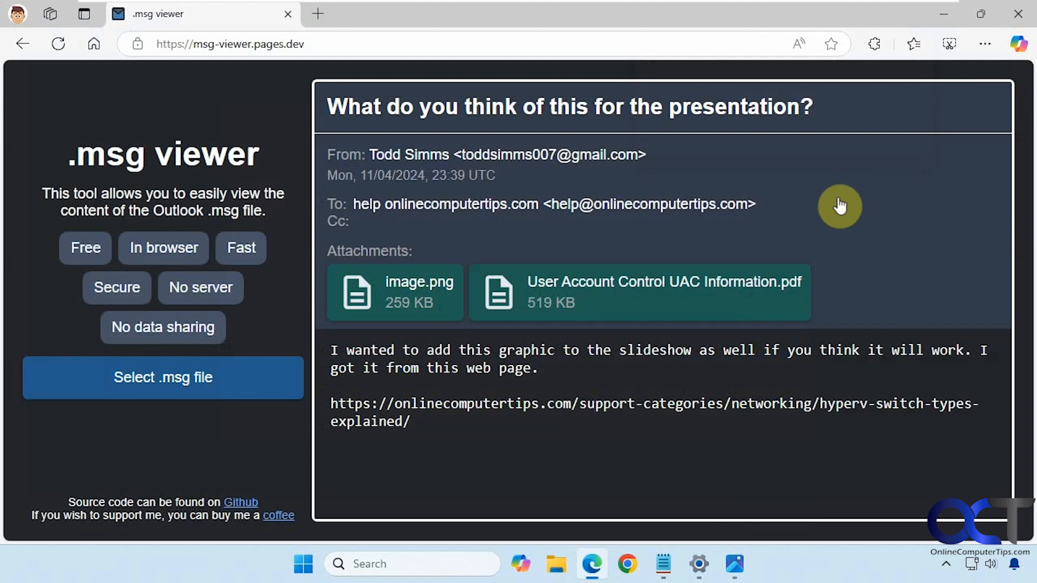
# Open the User Account Control UAC Information.pdf attachment in the browser's PDF viewer.
pyautogui.click(736, 564)
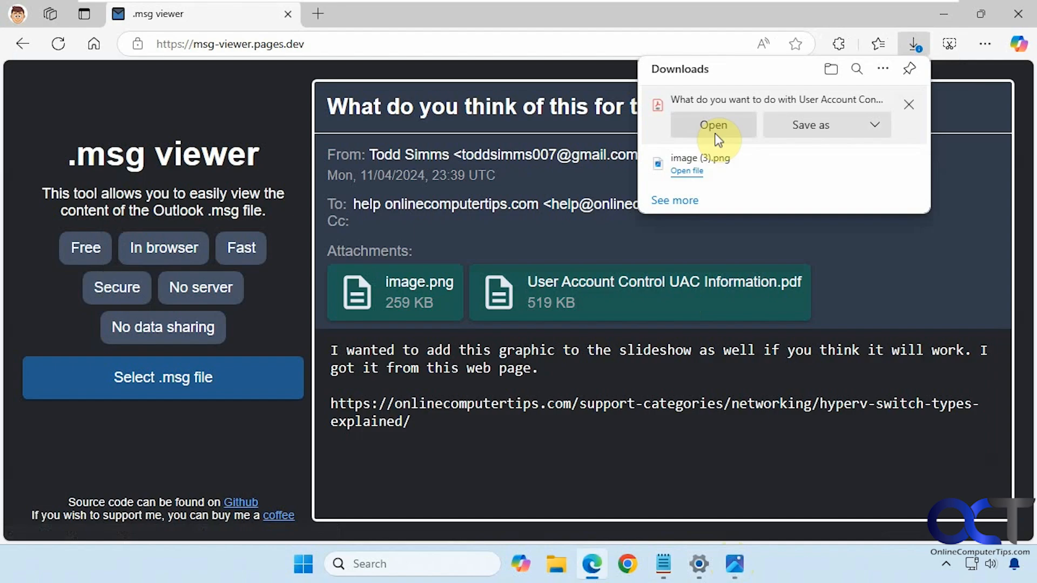
pyautogui.click(713, 126)
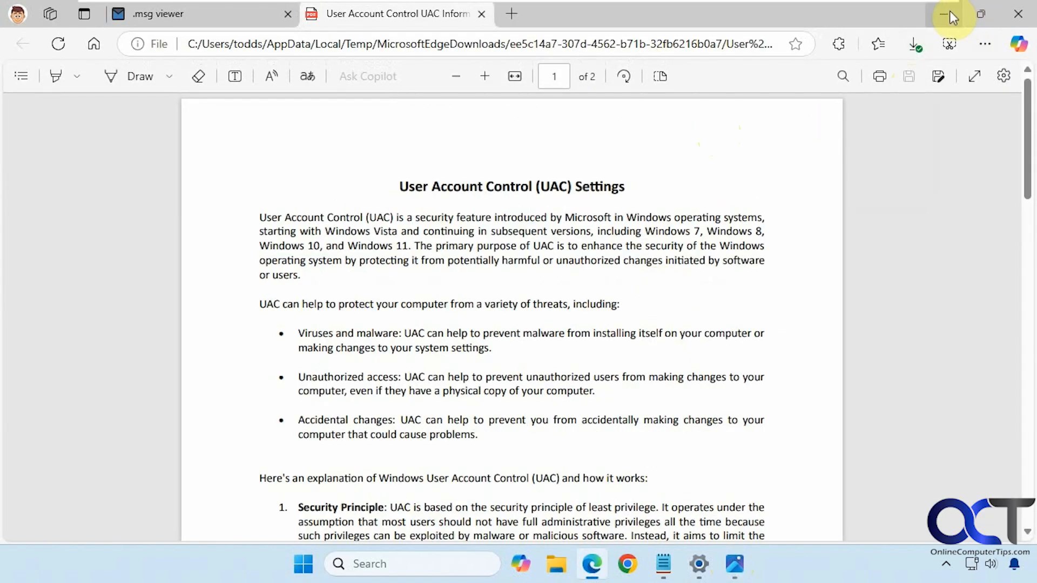
# Minimize and restore Edge, then return to the .msg viewer tab with the PDF still open.
pyautogui.click(948, 13)
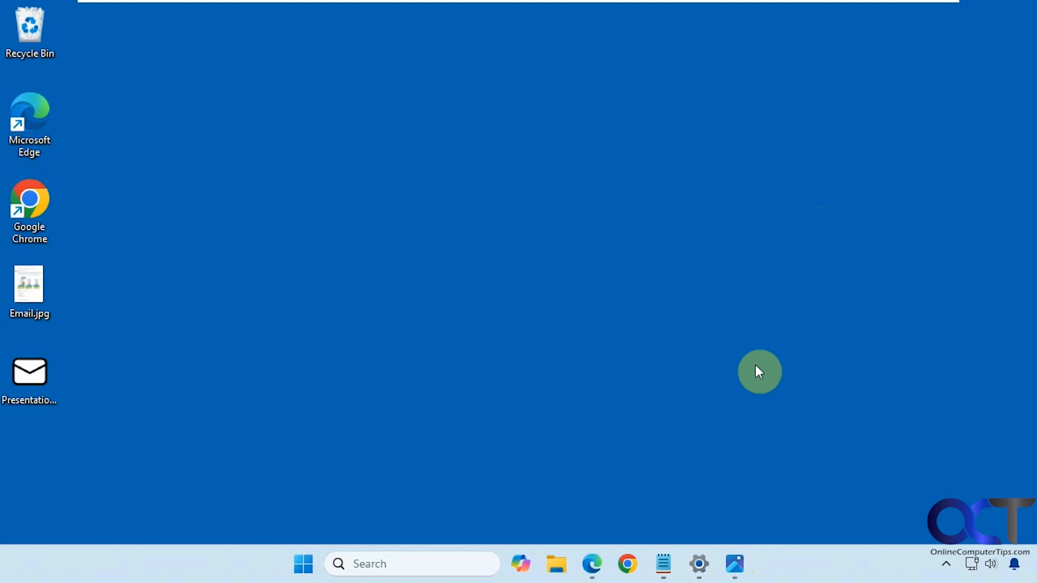
pyautogui.moveTo(664, 564)
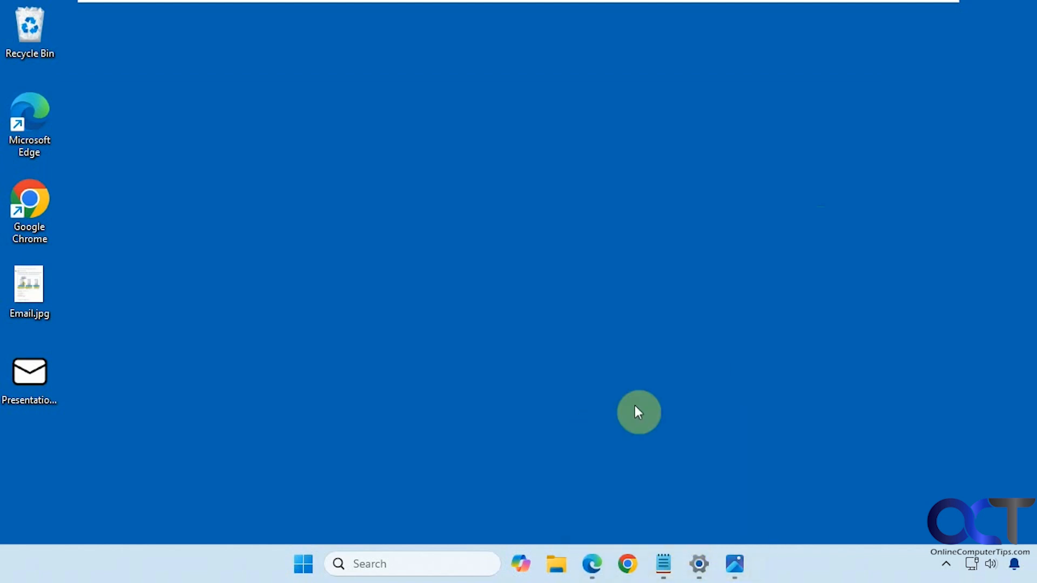
pyautogui.click(591, 564)
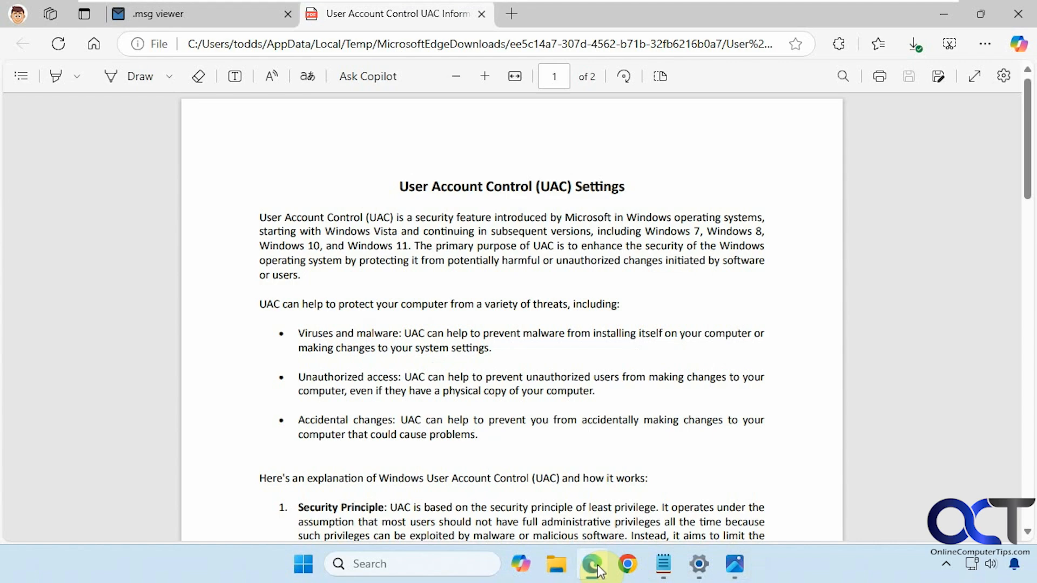
pyautogui.click(157, 13)
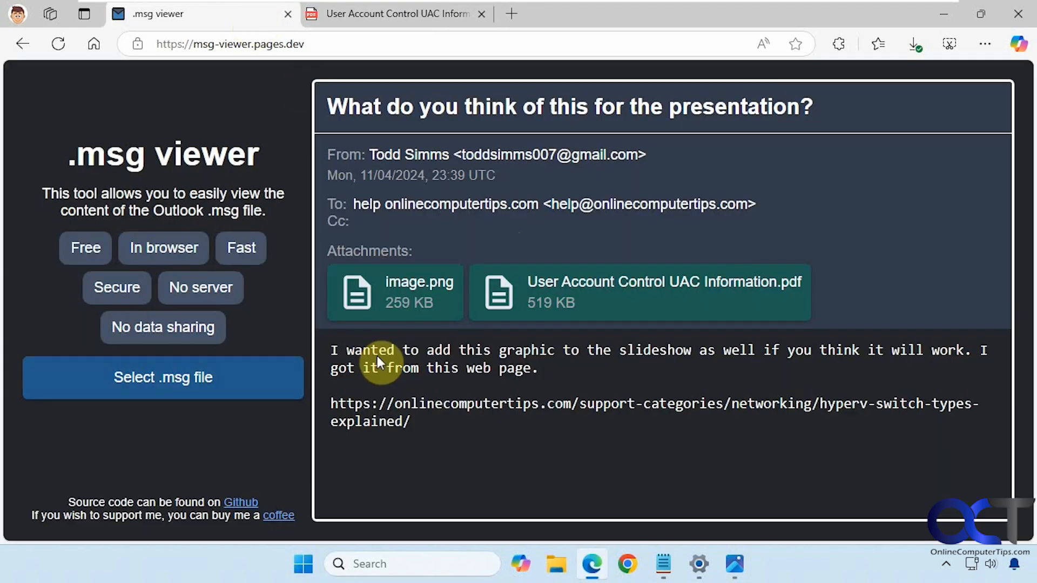
pyautogui.moveTo(308, 41)
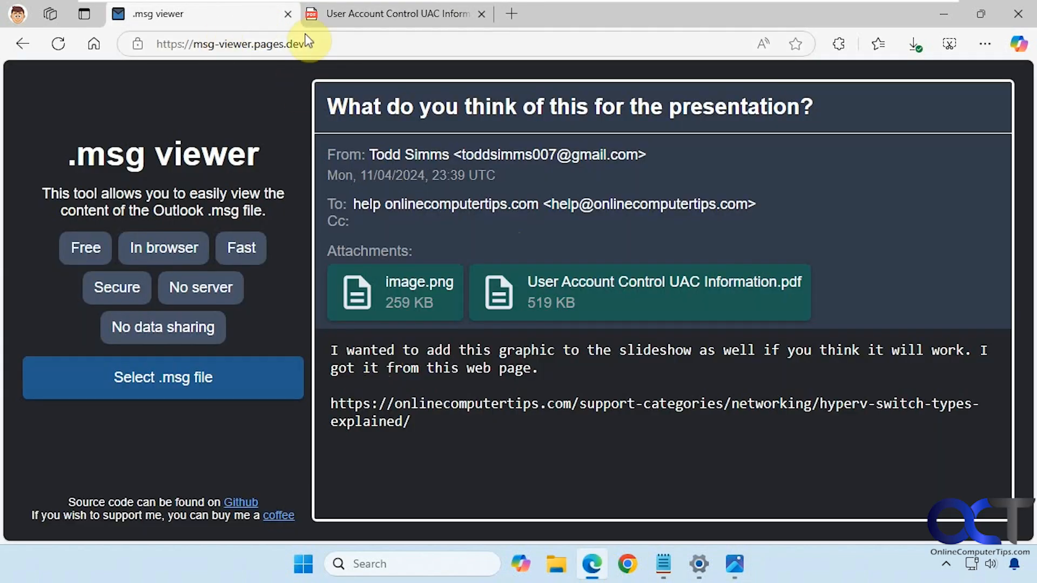
pyautogui.moveTo(343, 42)
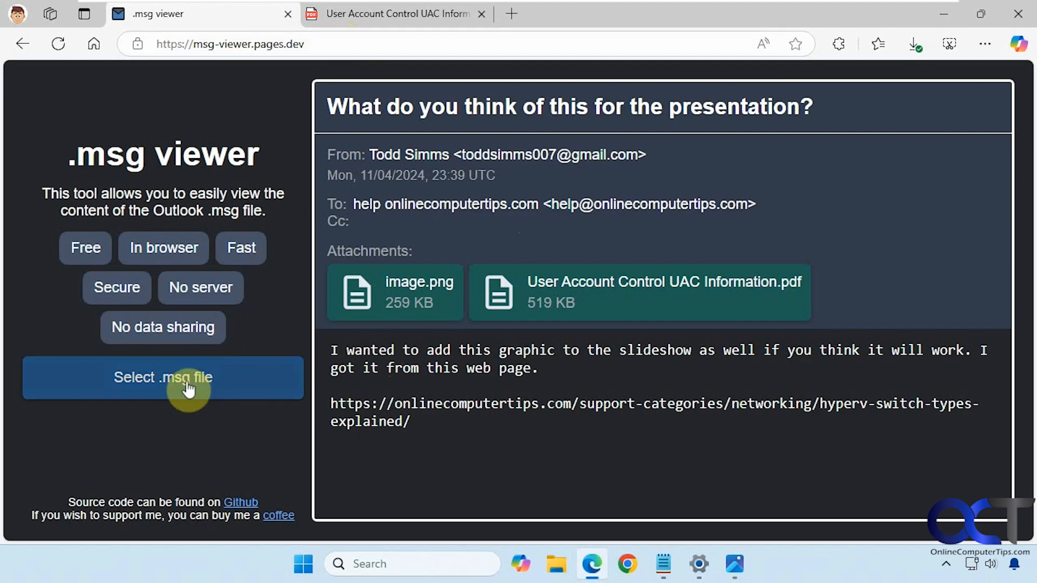
pyautogui.moveTo(396, 380)
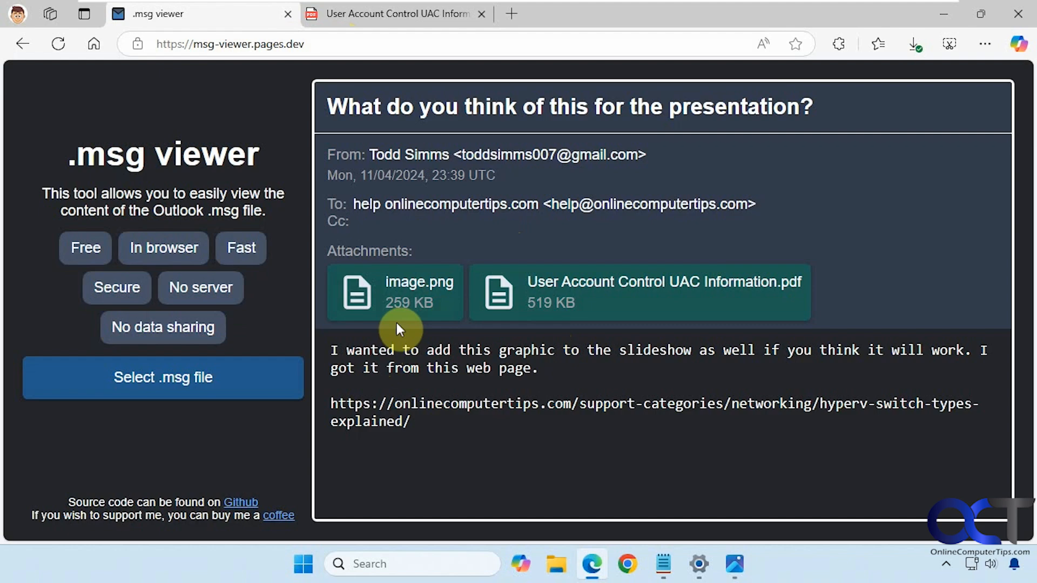
pyautogui.moveTo(512, 368)
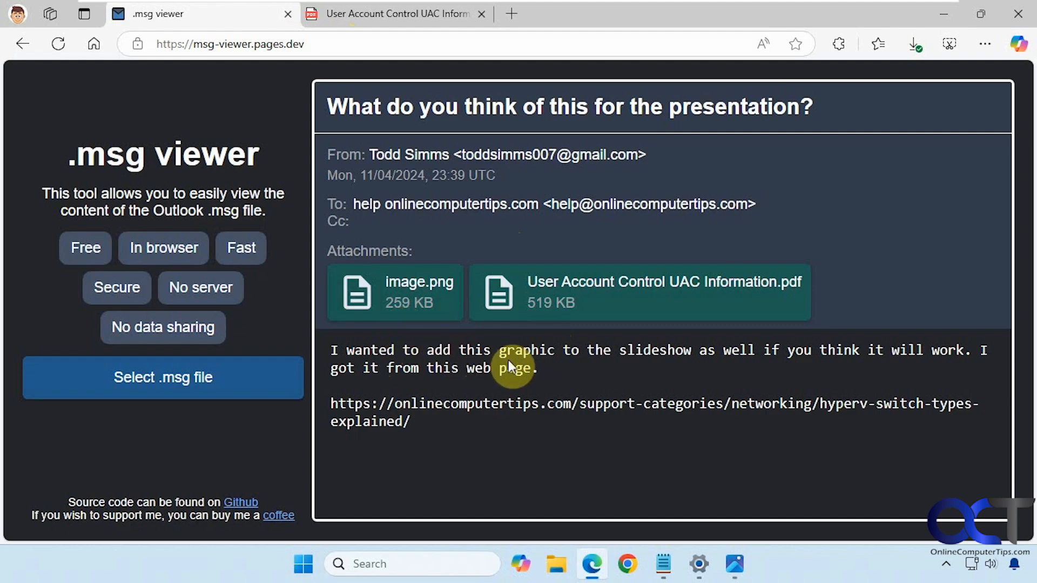
pyautogui.moveTo(505, 389)
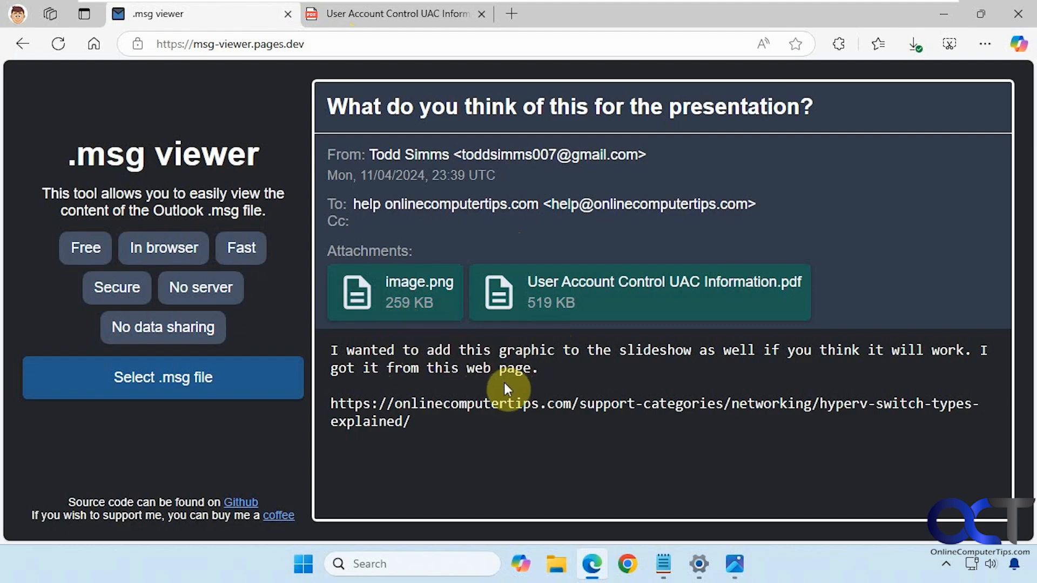